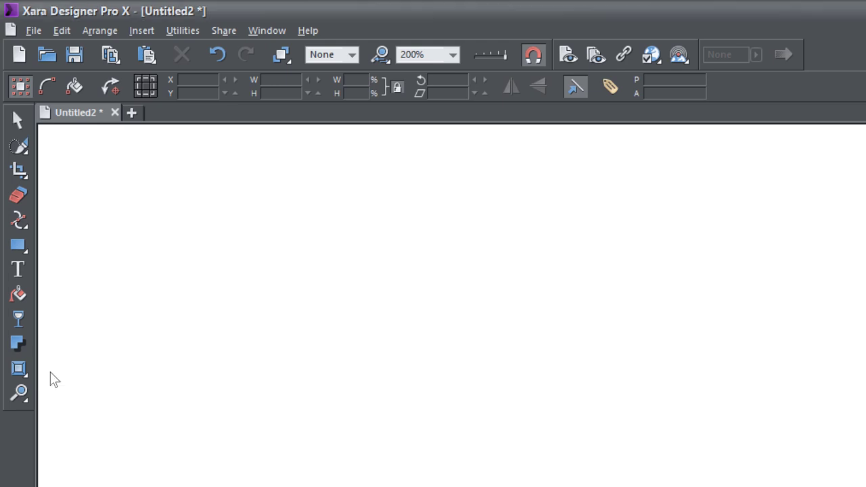
Activate the Bevel Tool from the effect tools flyout on the left toolbar.
click(19, 367)
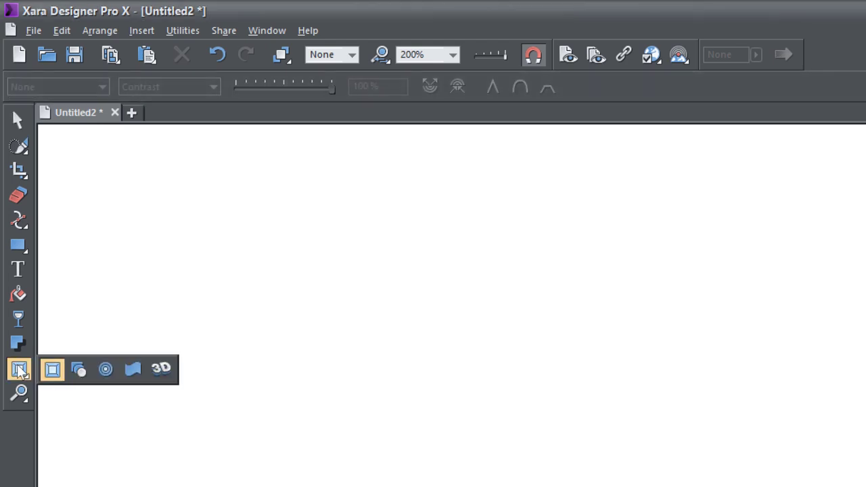
mouse_move(51, 369)
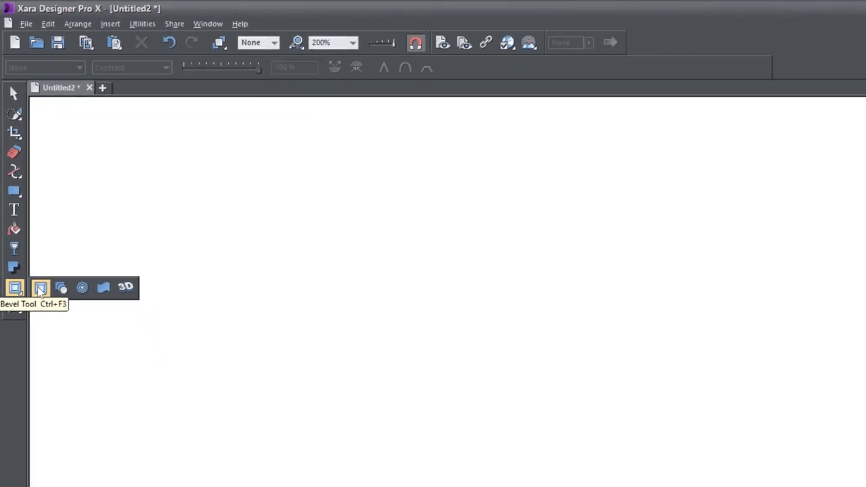
click(41, 287)
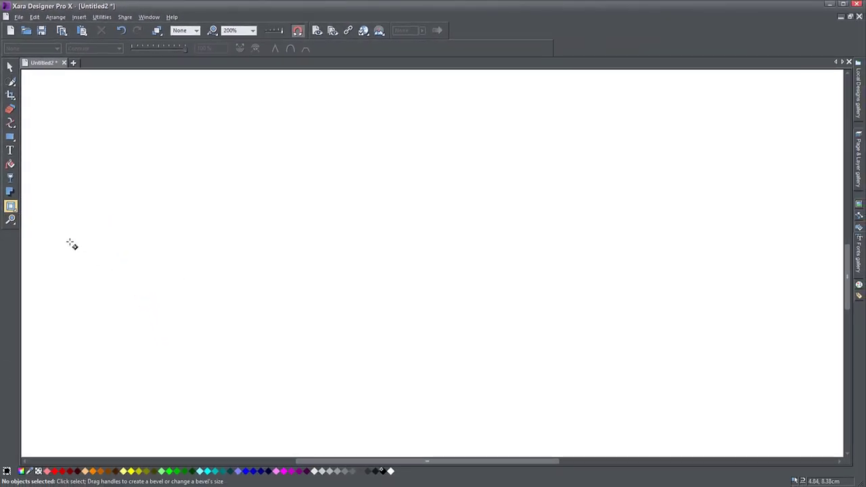
mouse_move(53, 164)
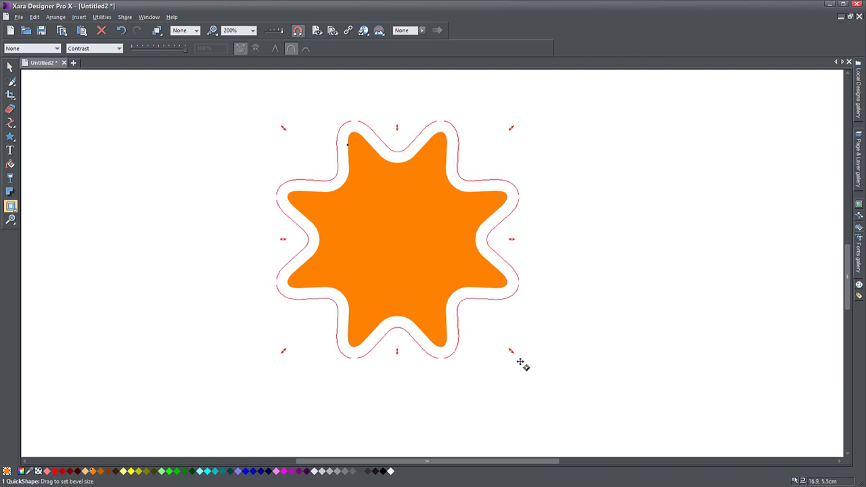
Drag outward from the orange star's edge to create a Flat bevel.
drag(520, 354, 517, 358)
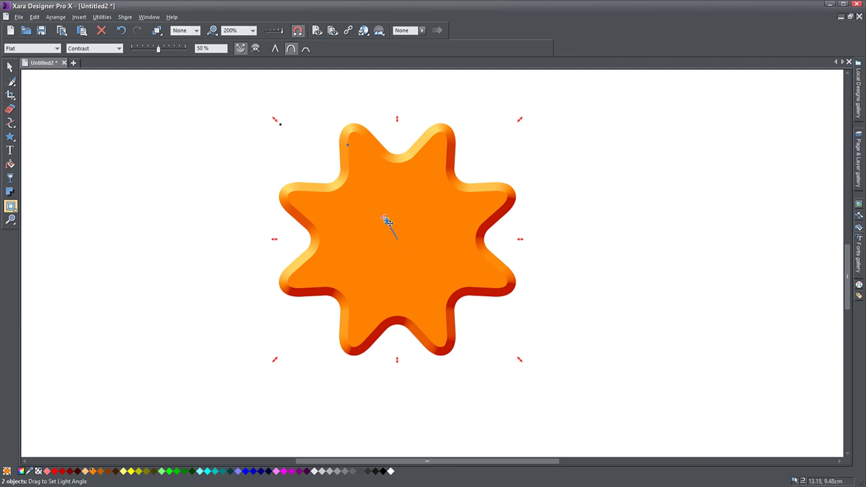
Swing the star's bevel light through right and top, ending lit from the upper left.
drag(386, 230, 381, 270)
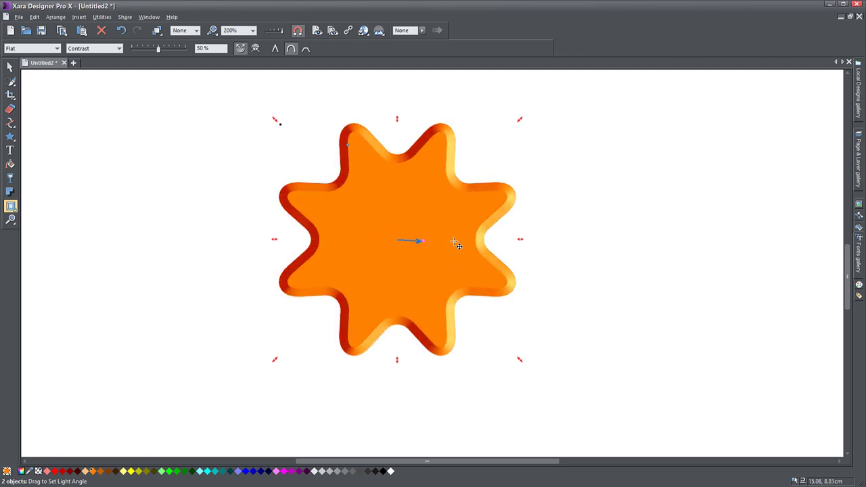
drag(419, 240, 390, 219)
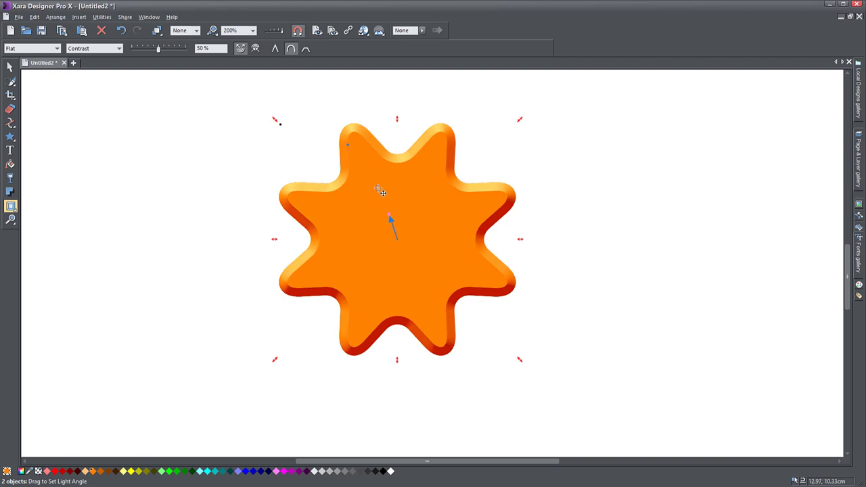
drag(381, 192, 359, 194)
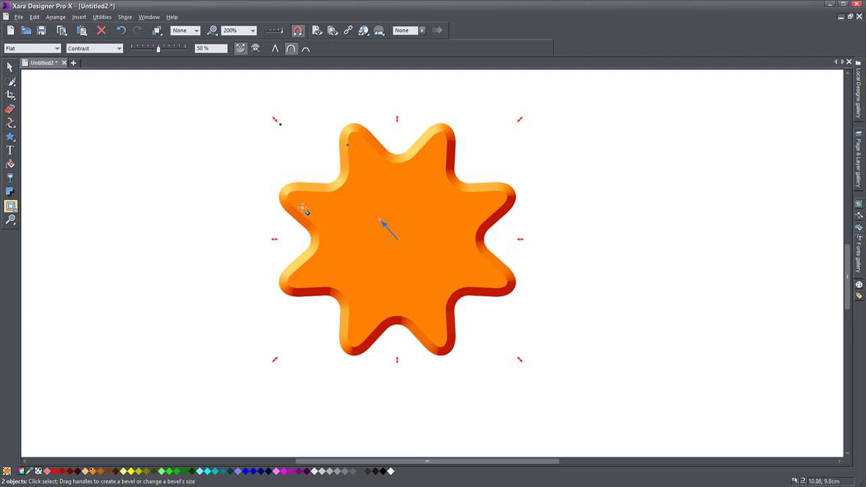
drag(384, 230, 408, 260)
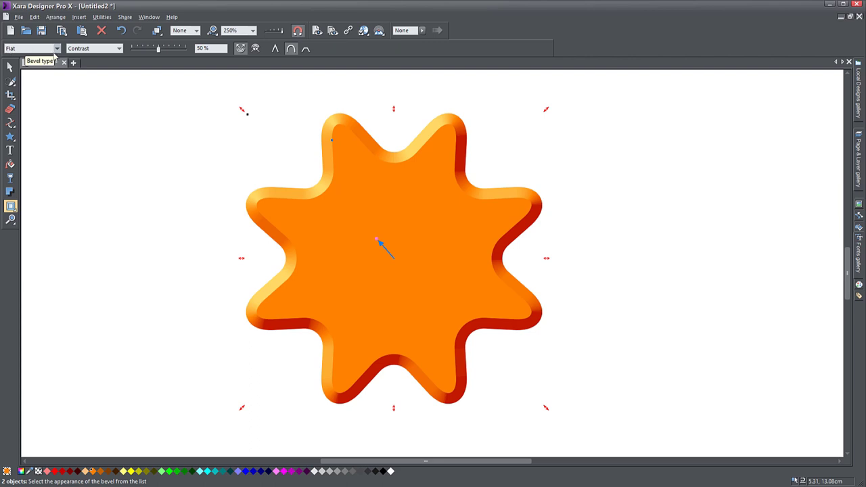
Try the Rounded and Rounded 2 bevel styles on the star, then choose Chiselled 2.
click(57, 49)
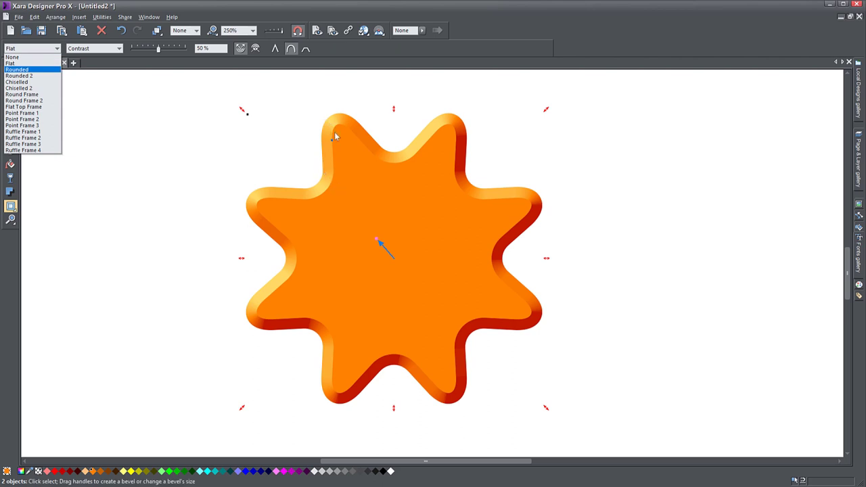
mouse_move(198, 128)
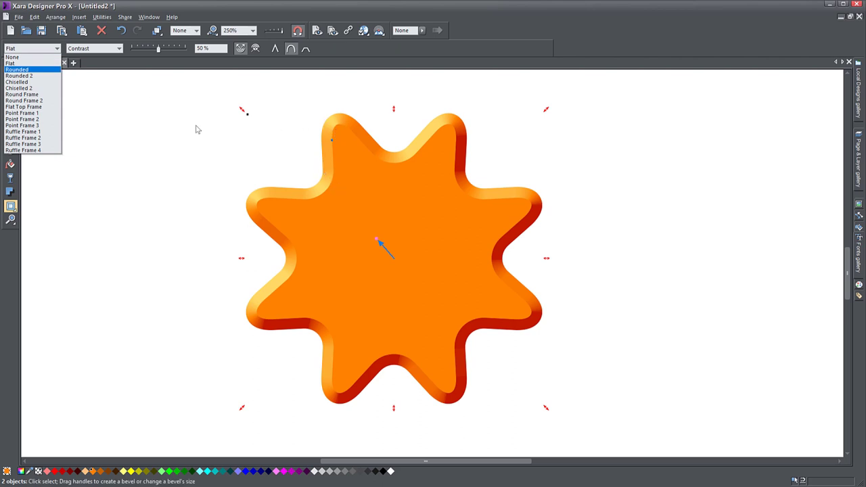
click(16, 69)
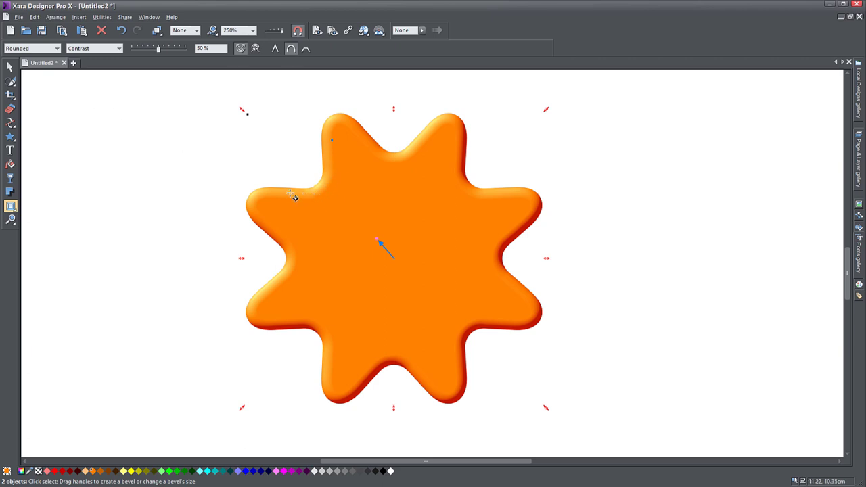
mouse_move(256, 308)
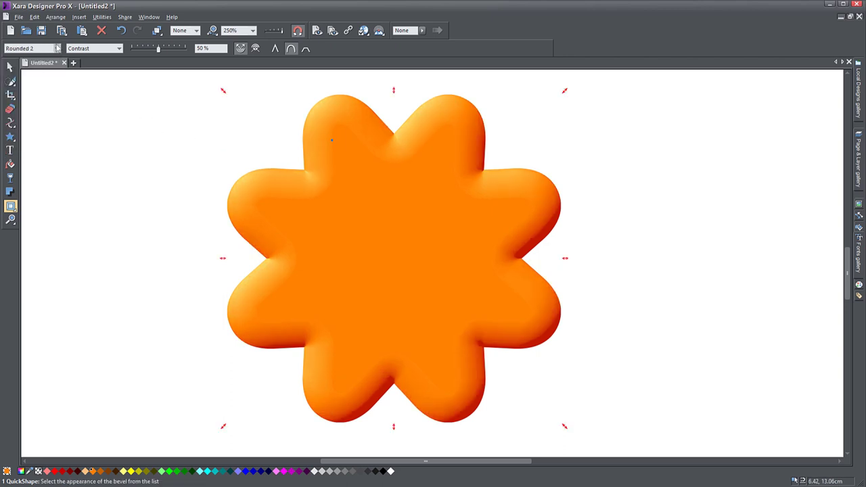
click(30, 48)
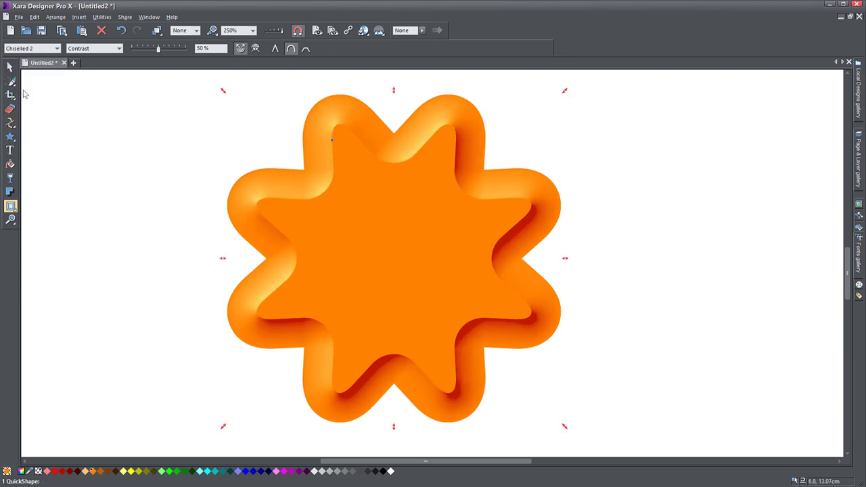
mouse_move(242, 142)
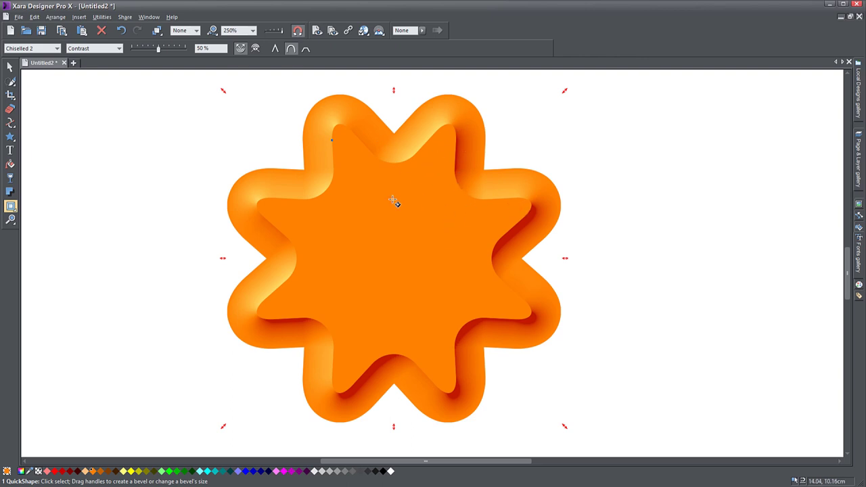
mouse_move(417, 144)
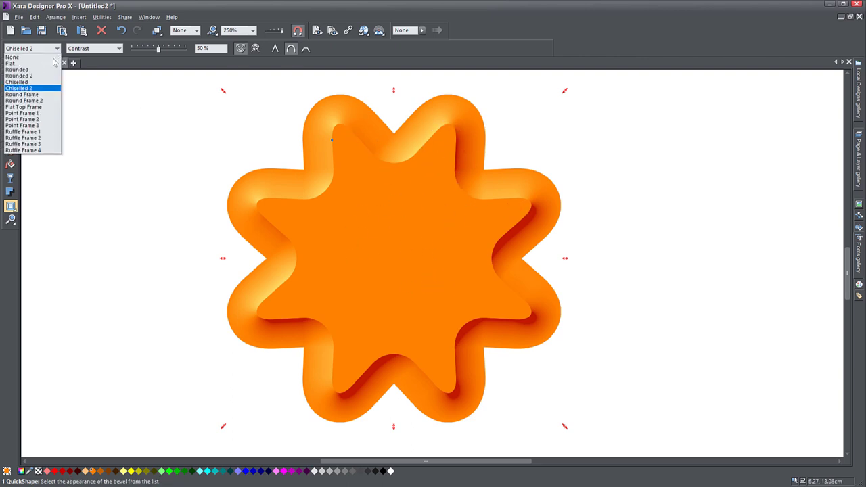
Try Round Frame, Round Frame 2 and Point Frame 2 styles, then set the star back to Flat.
click(22, 94)
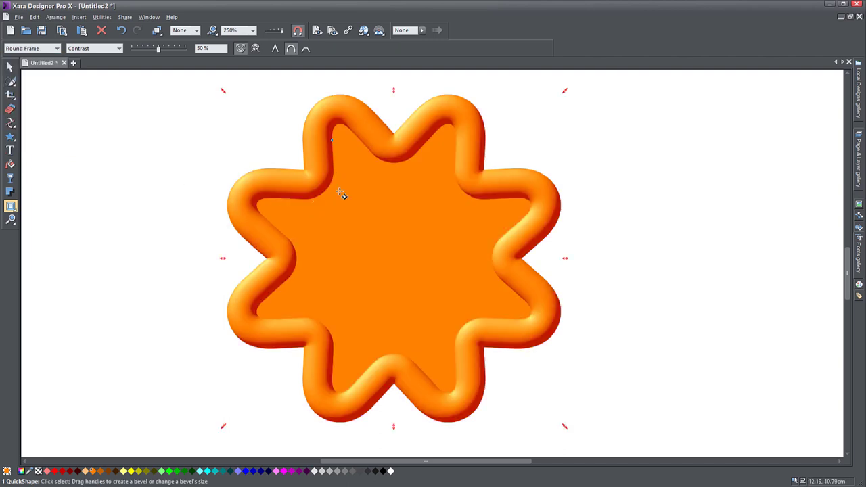
mouse_move(541, 262)
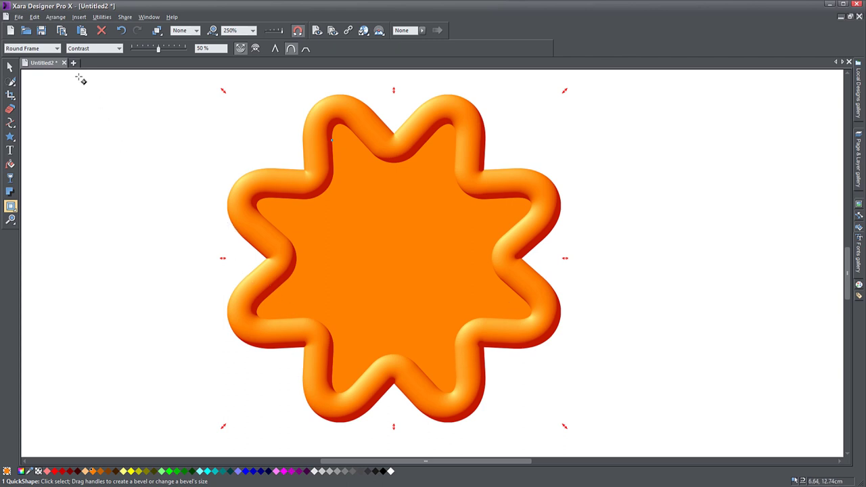
click(33, 48)
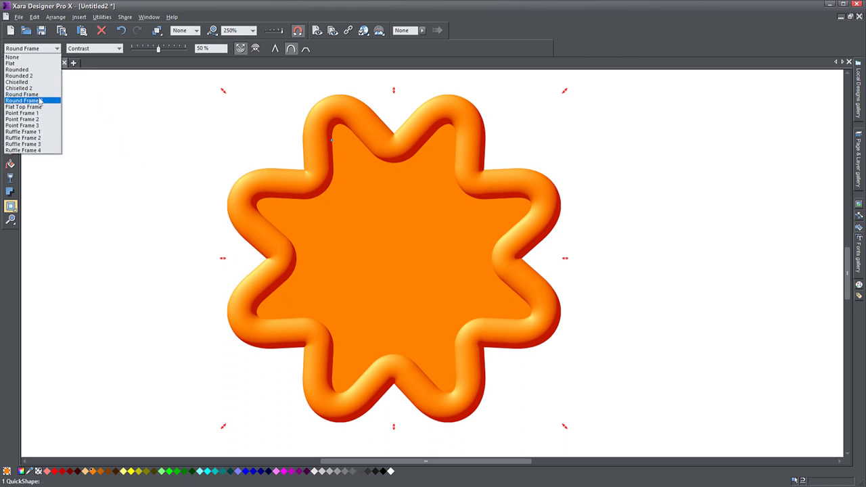
click(25, 112)
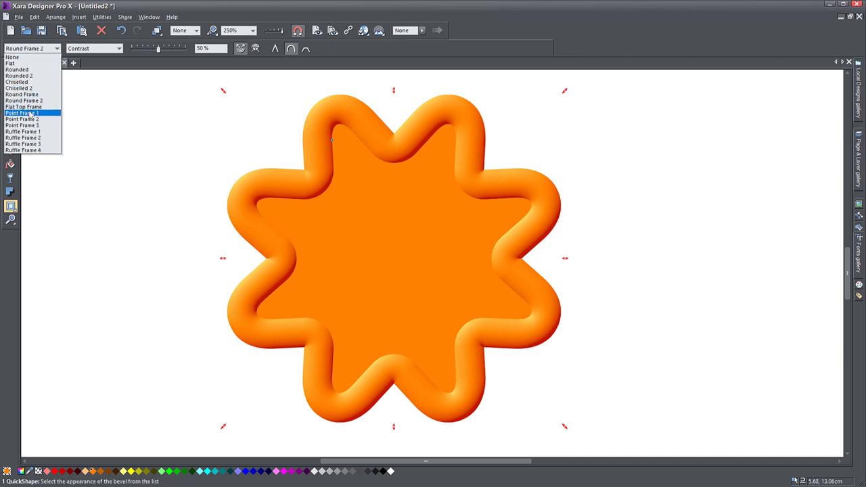
click(24, 113)
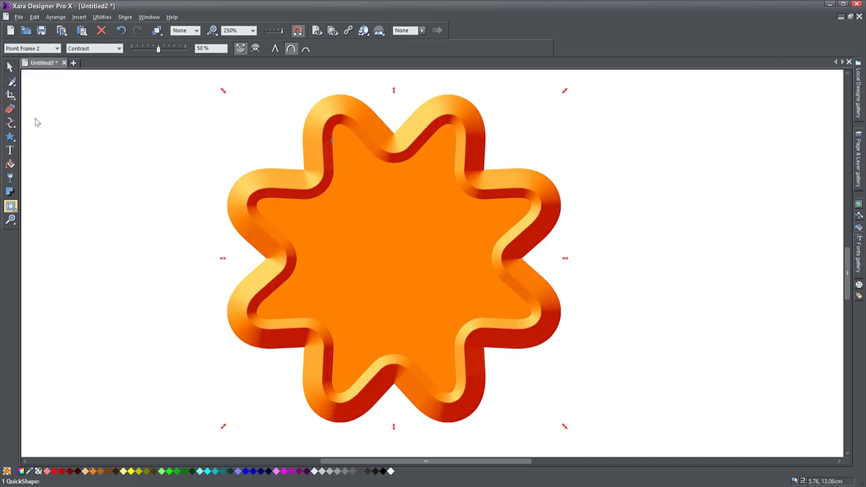
click(56, 49)
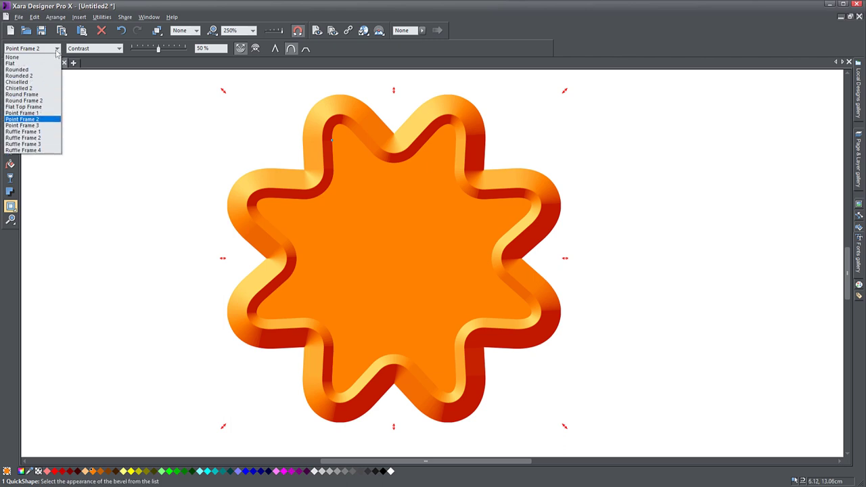
click(22, 125)
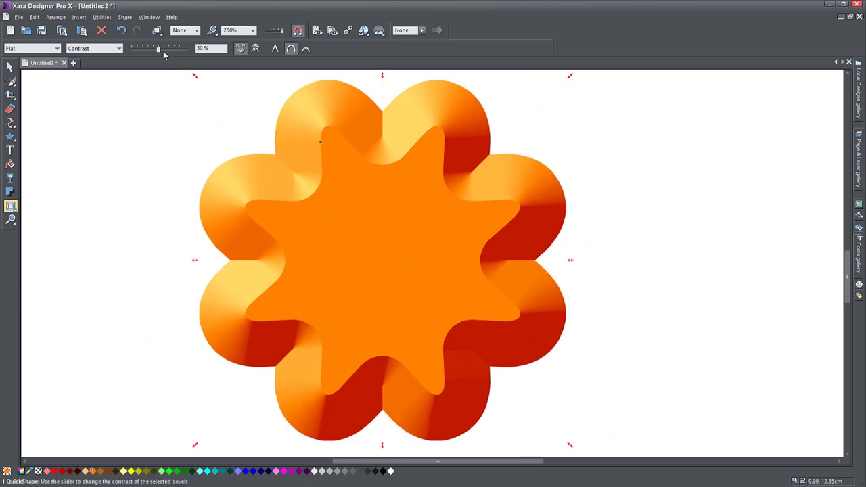
Vary the star's bevel contrast, finishing at 100%, and switch it to an inner bevel.
drag(164, 48, 157, 48)
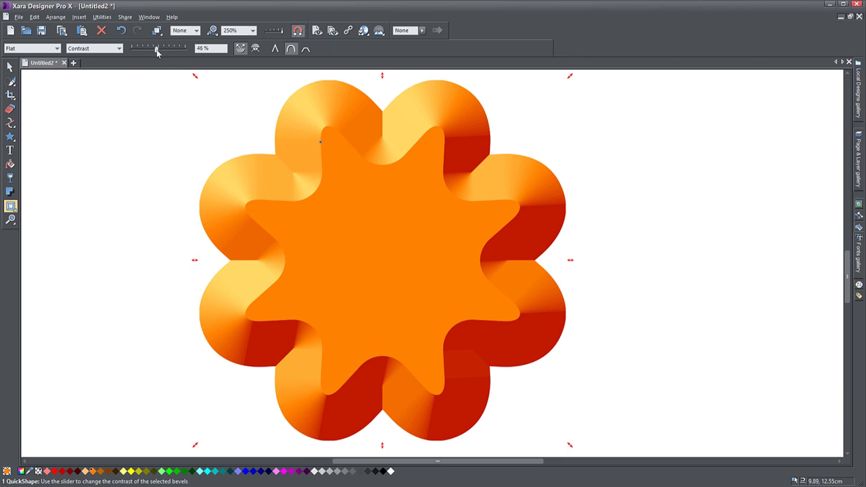
drag(157, 49, 141, 49)
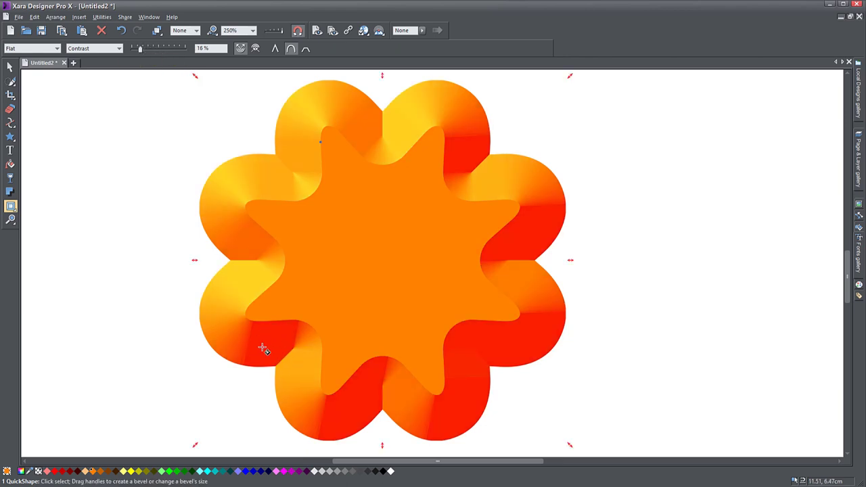
drag(141, 48, 167, 49)
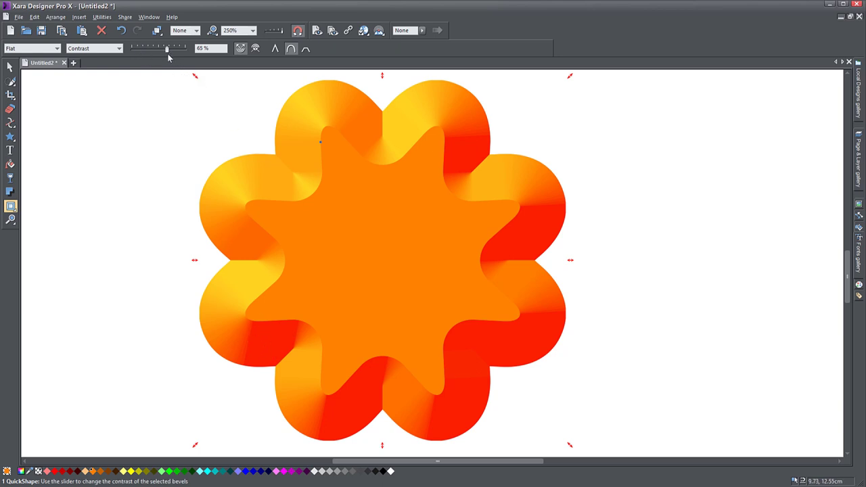
drag(168, 49, 177, 48)
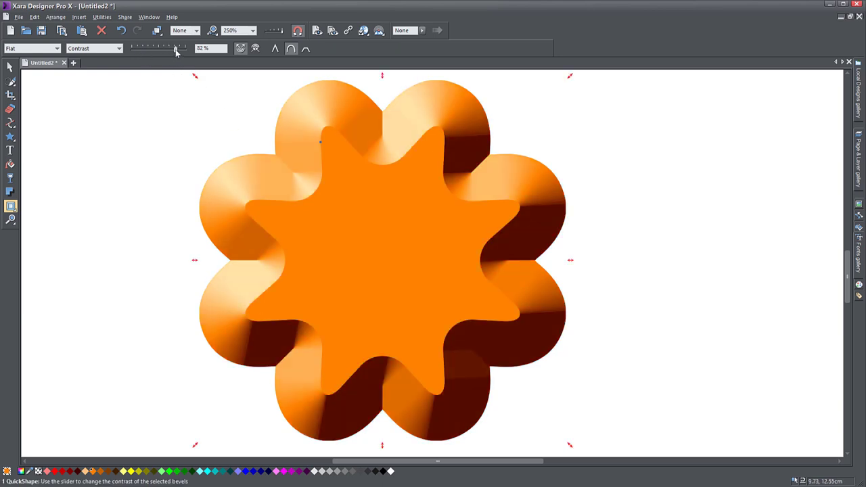
drag(174, 49, 184, 48)
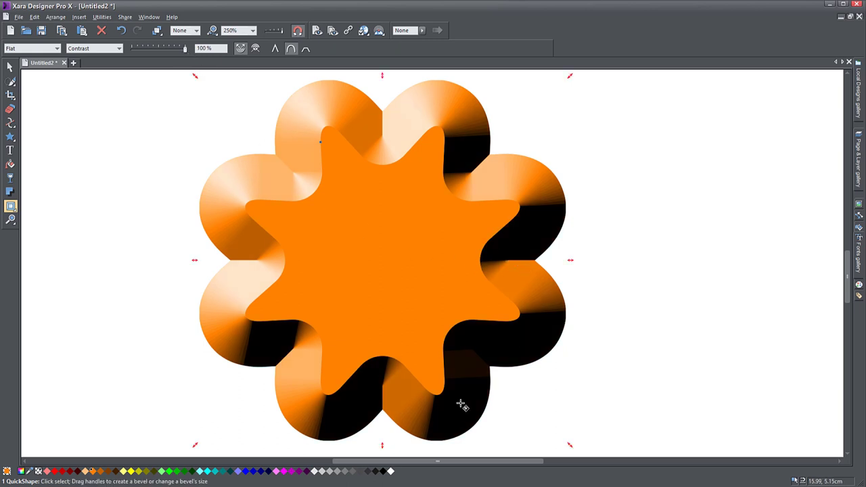
mouse_move(399, 202)
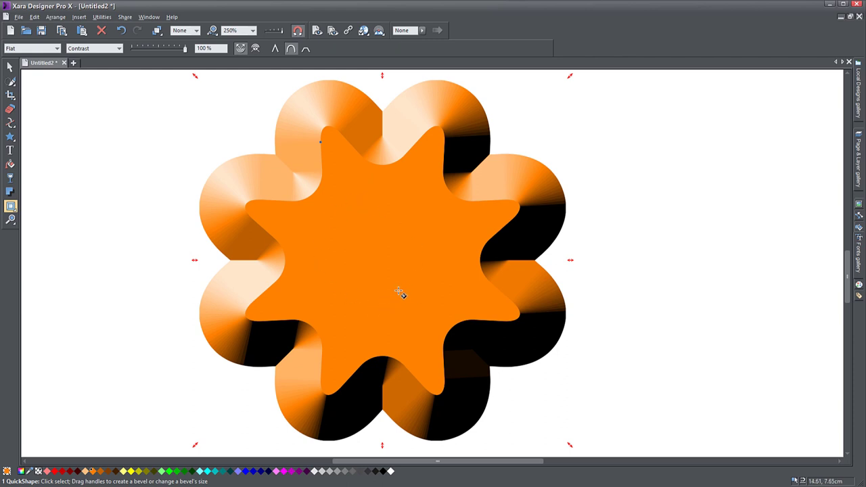
mouse_move(301, 111)
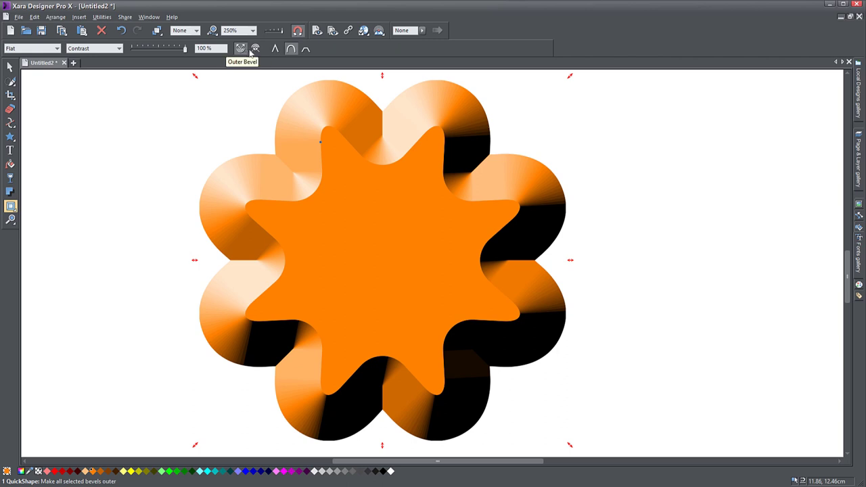
mouse_move(266, 211)
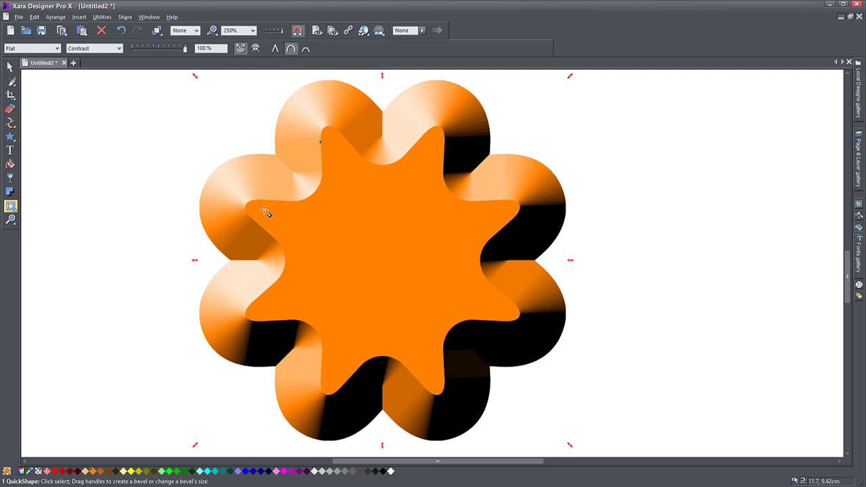
mouse_move(249, 77)
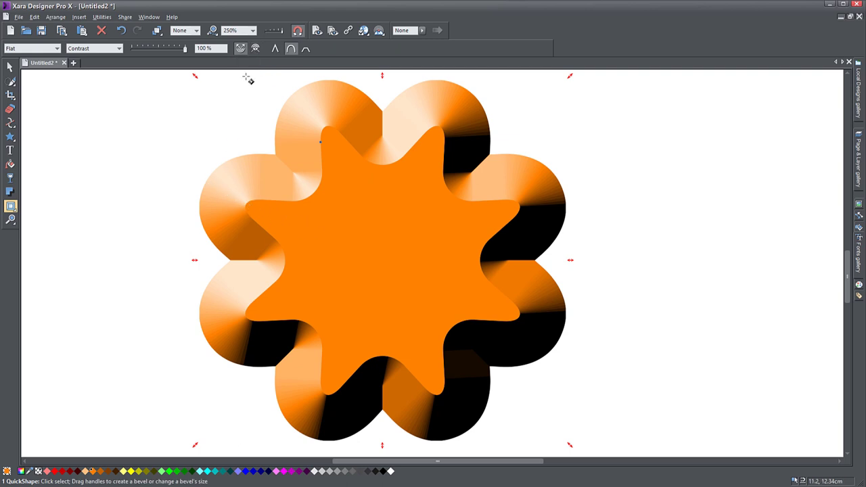
click(256, 49)
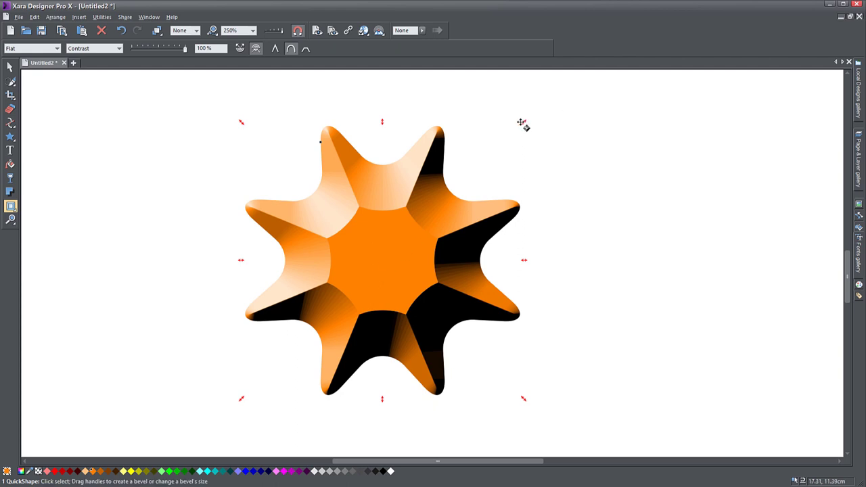
mouse_move(397, 226)
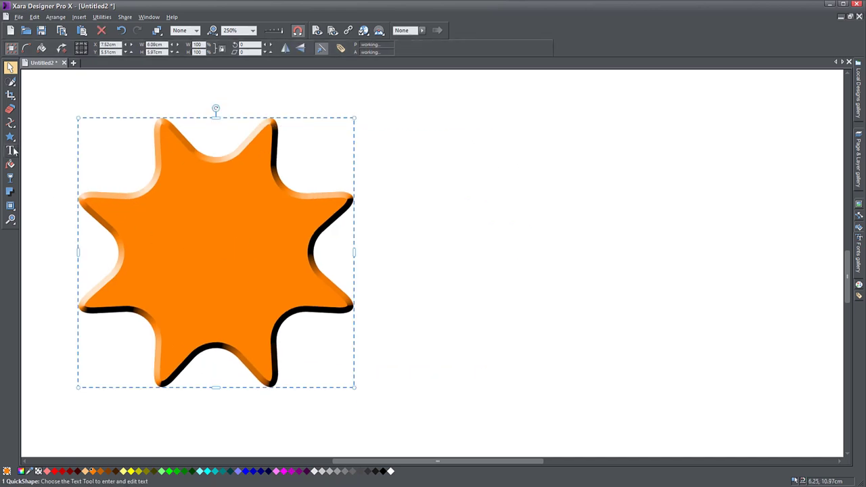
Add a text line right of the star reading TEXT.
click(11, 150)
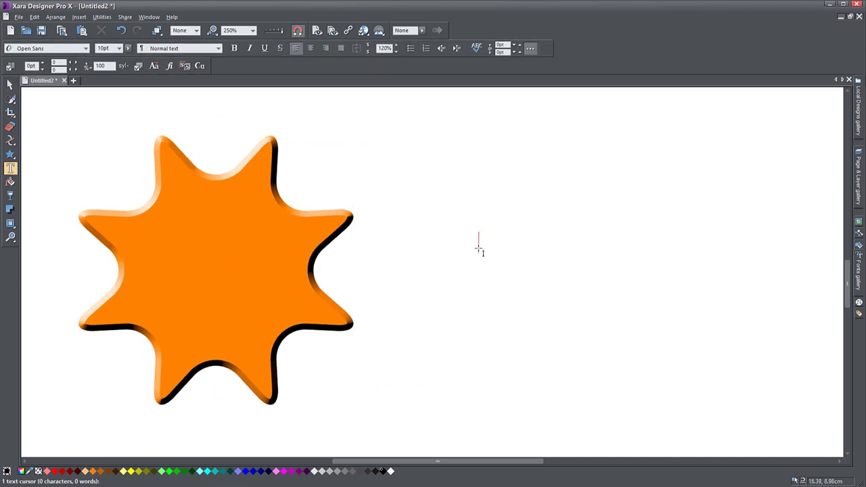
text(TEXT)
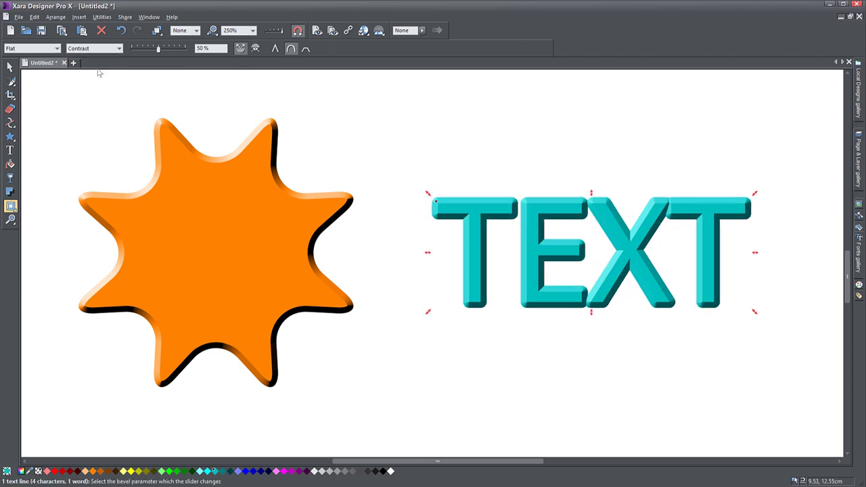
click(119, 49)
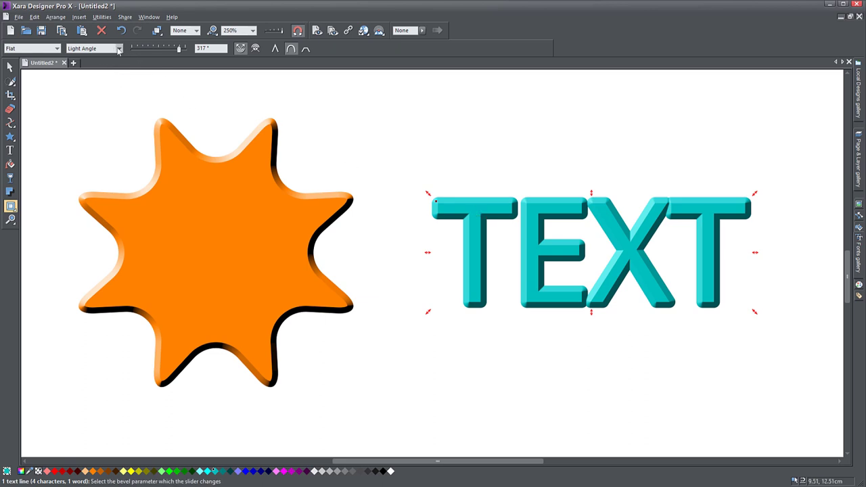
click(119, 49)
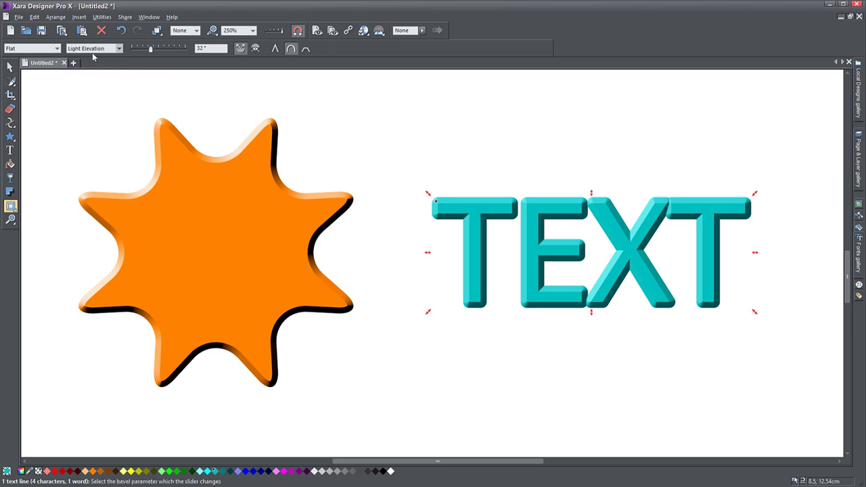
click(119, 48)
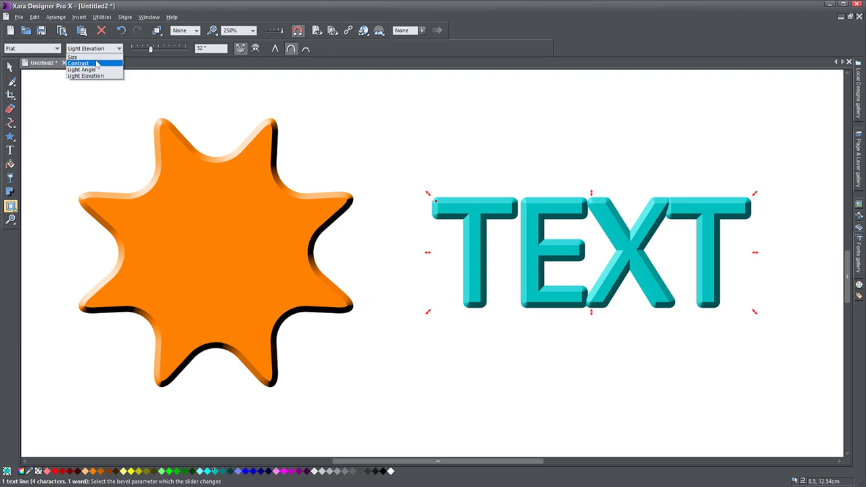
click(79, 63)
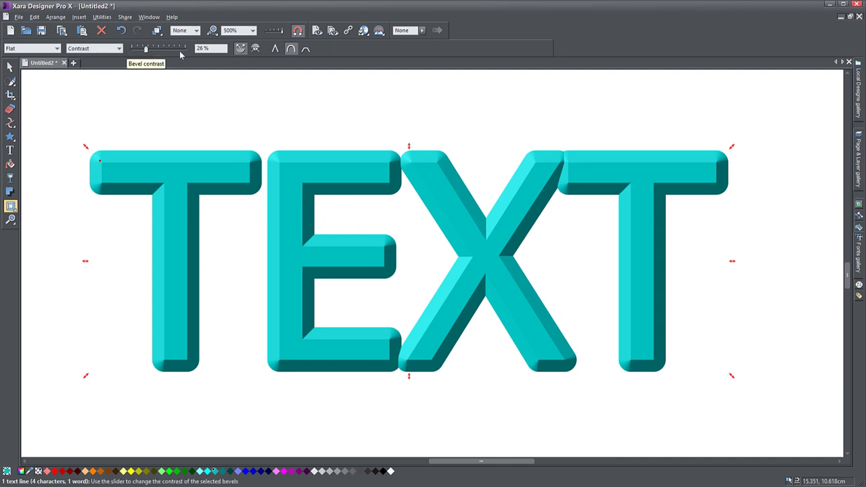
Raise the TEXT bevel contrast and set its light angle to about 249°.
drag(146, 48, 167, 48)
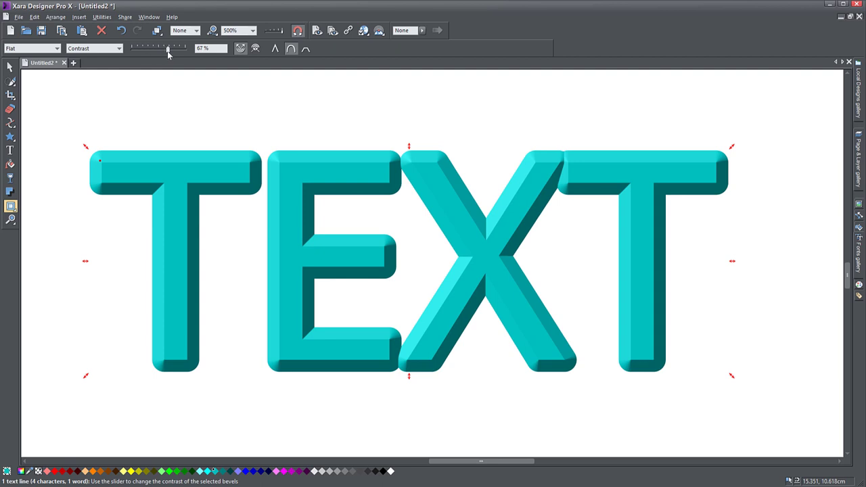
click(119, 49)
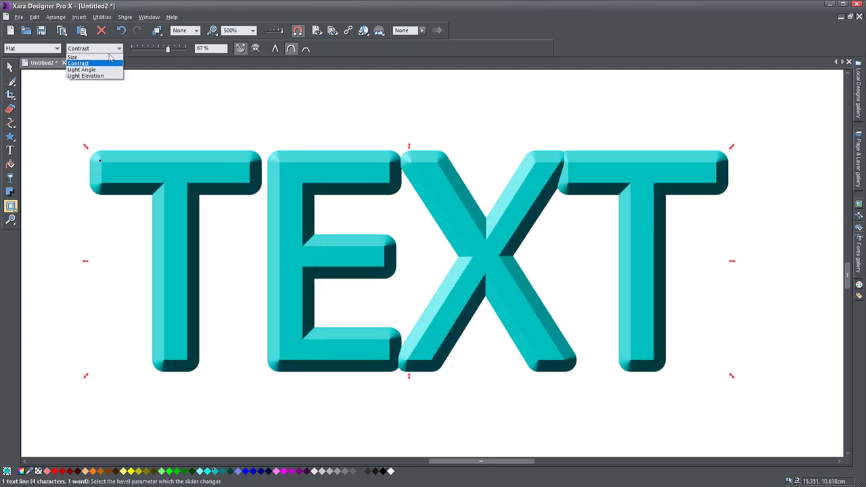
click(81, 69)
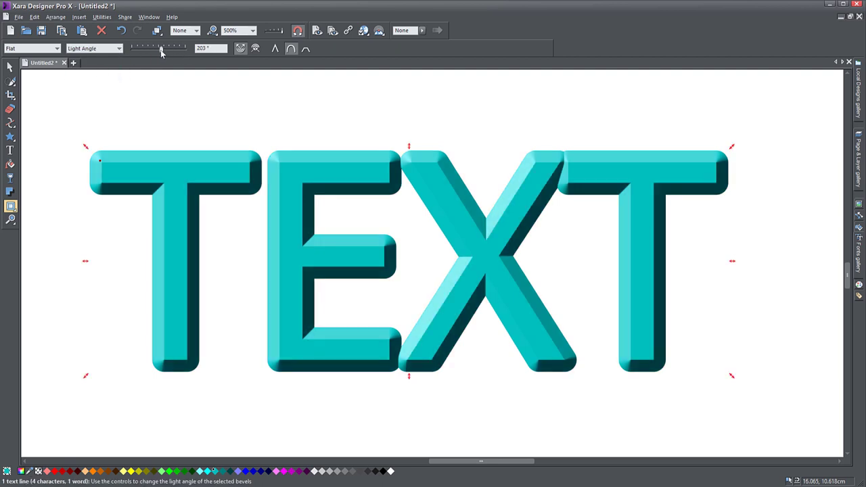
drag(160, 49, 168, 48)
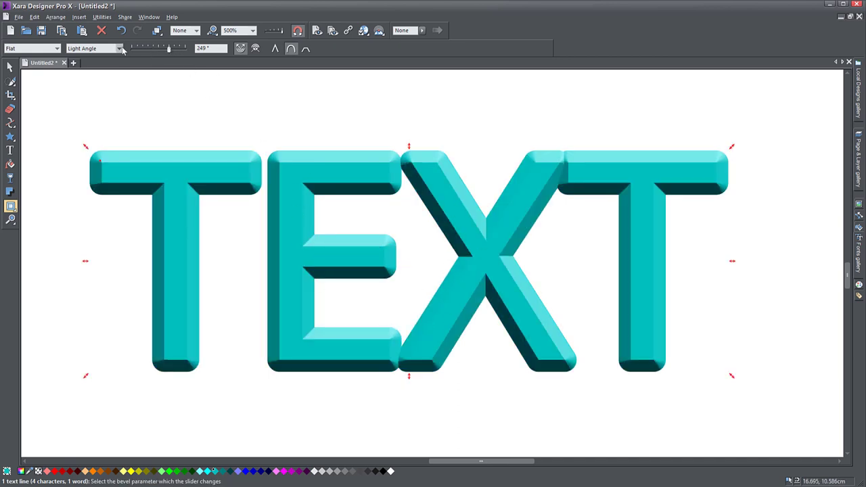
Adjust the TEXT bevel light elevation to about 55° and make it an inner bevel.
click(94, 49)
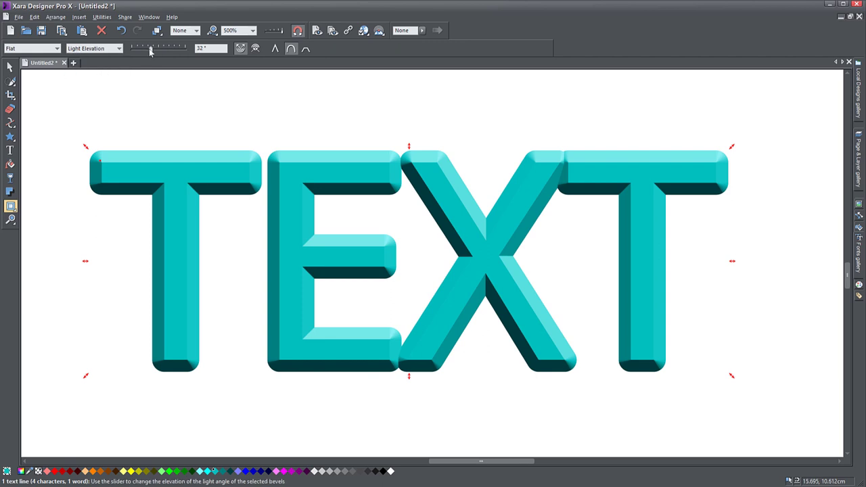
drag(150, 49, 157, 49)
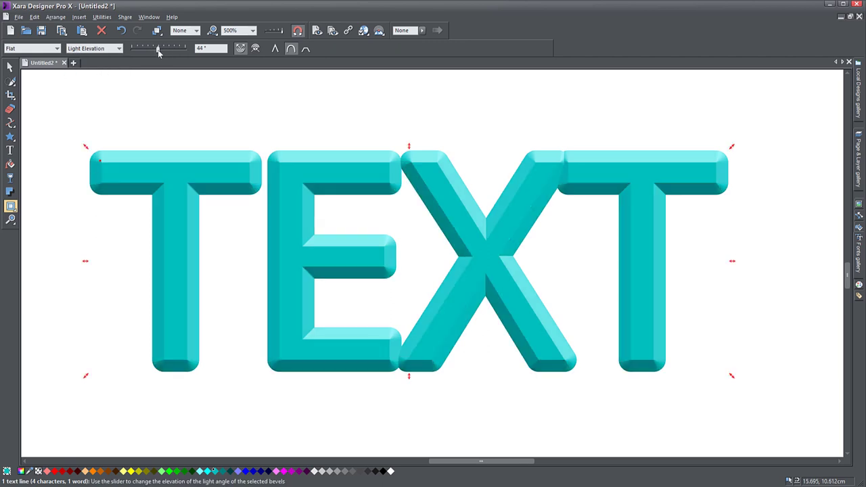
drag(160, 48, 157, 48)
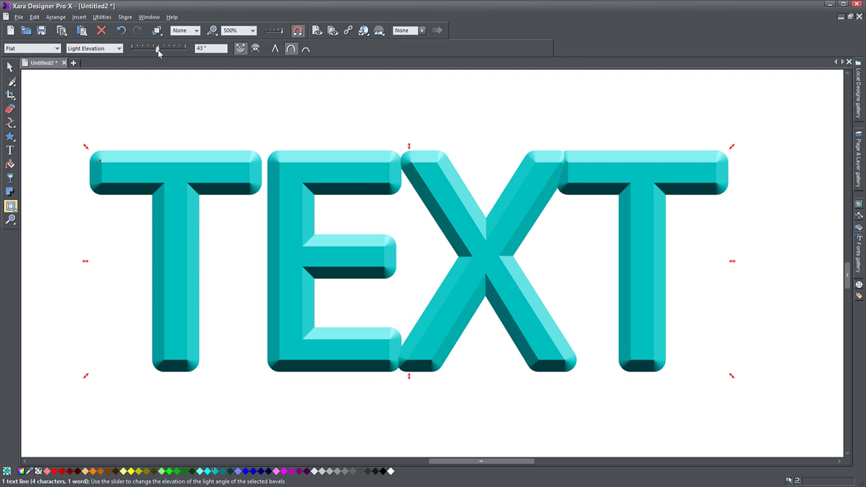
drag(159, 49, 146, 49)
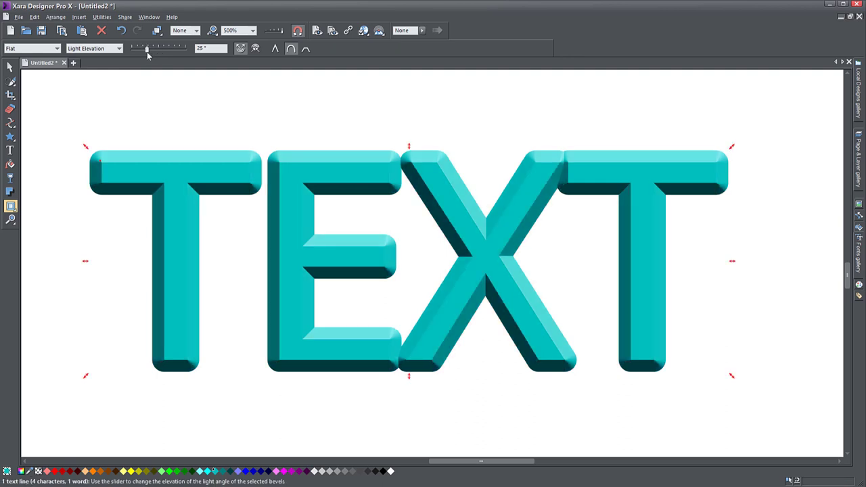
drag(146, 48, 175, 48)
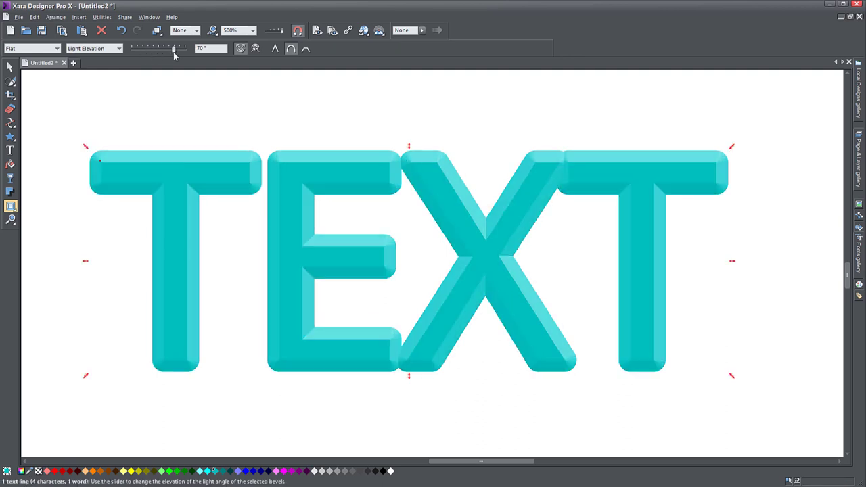
drag(175, 49, 143, 48)
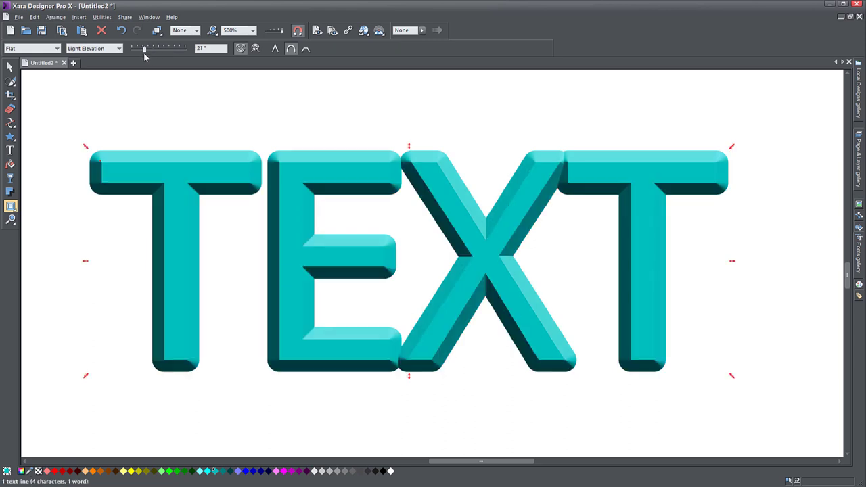
drag(144, 49, 176, 49)
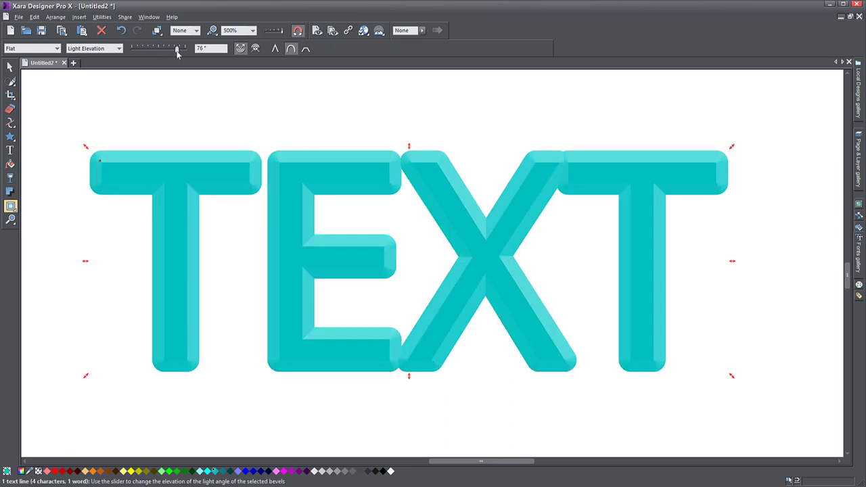
drag(177, 49, 169, 49)
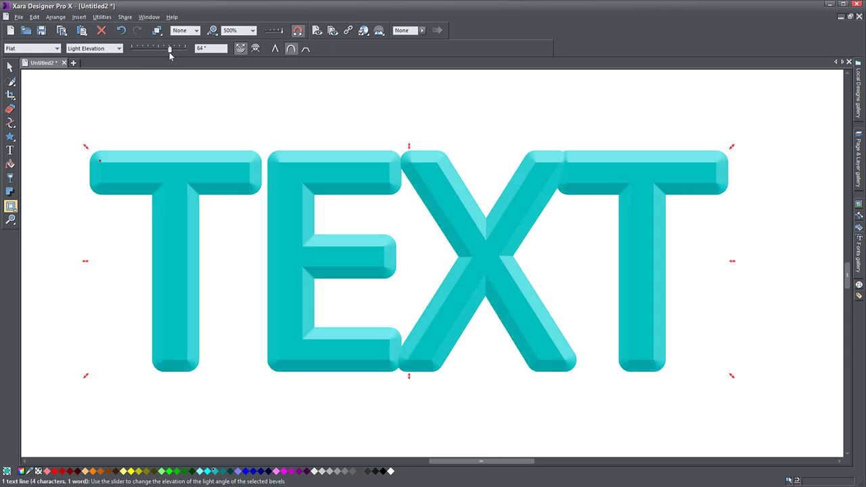
drag(170, 49, 165, 48)
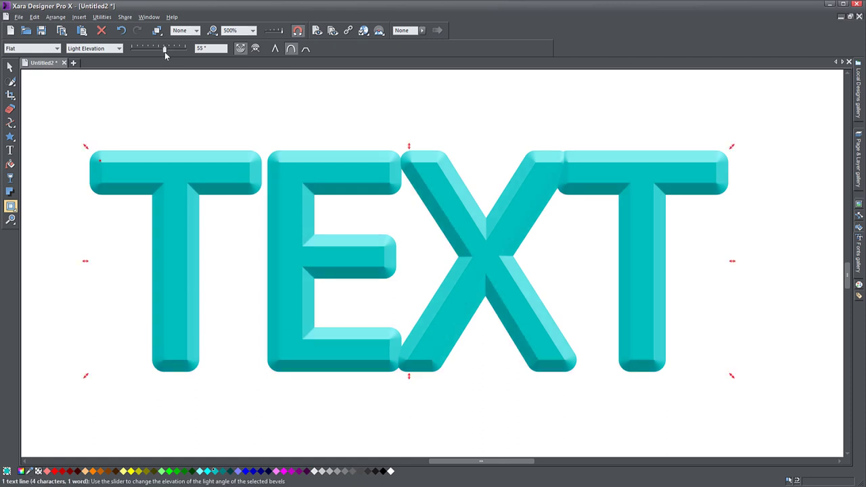
click(255, 49)
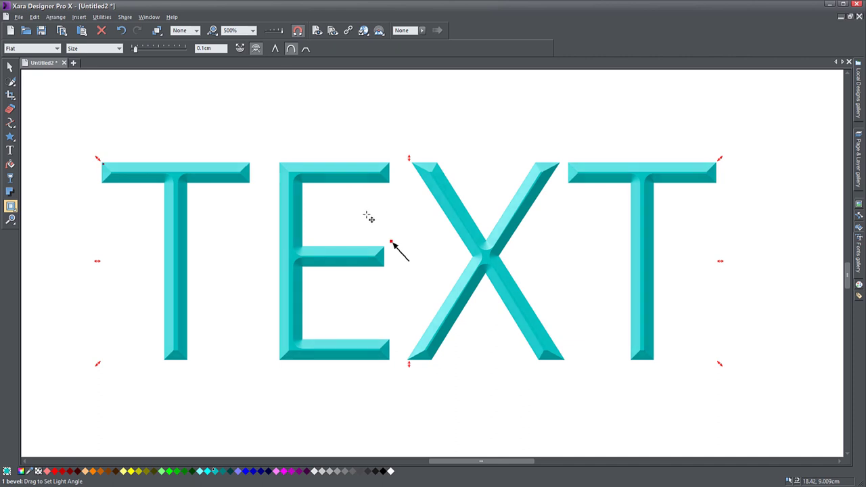
drag(390, 243, 417, 237)
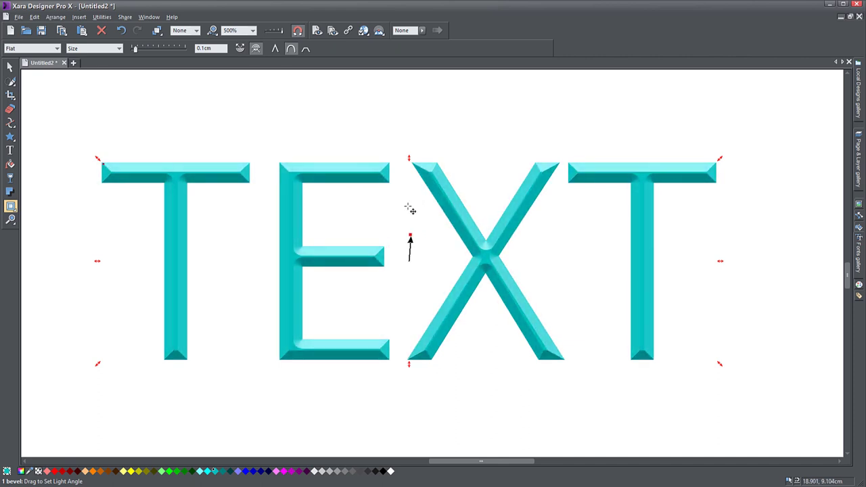
drag(408, 241, 399, 241)
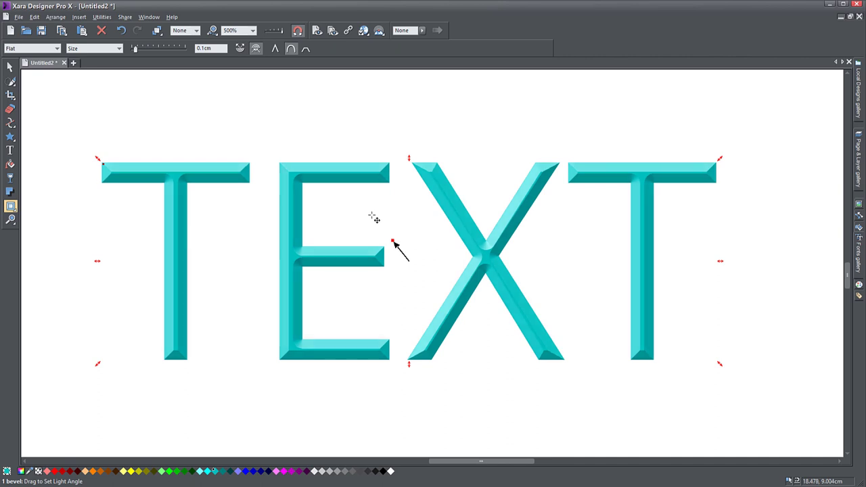
drag(392, 244, 403, 237)
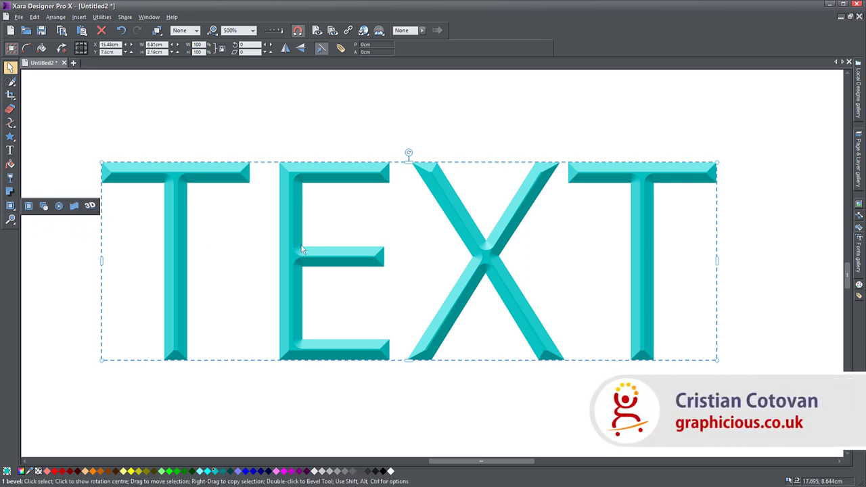
mouse_move(301, 252)
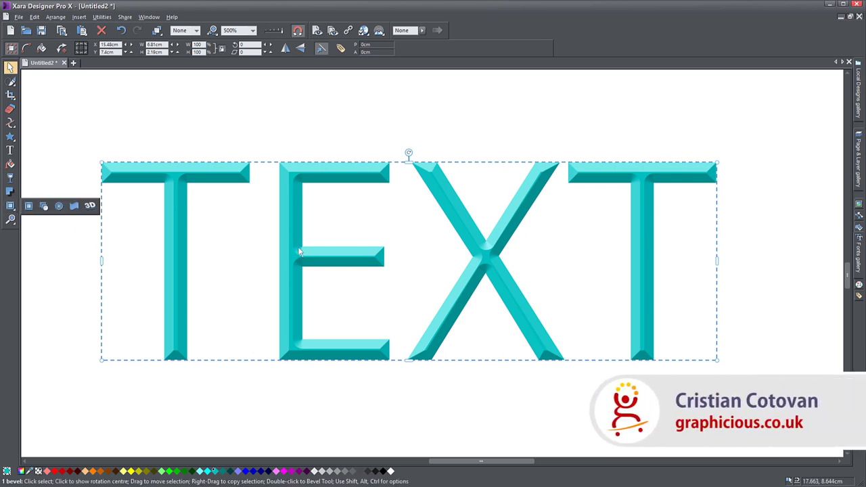
mouse_move(89, 206)
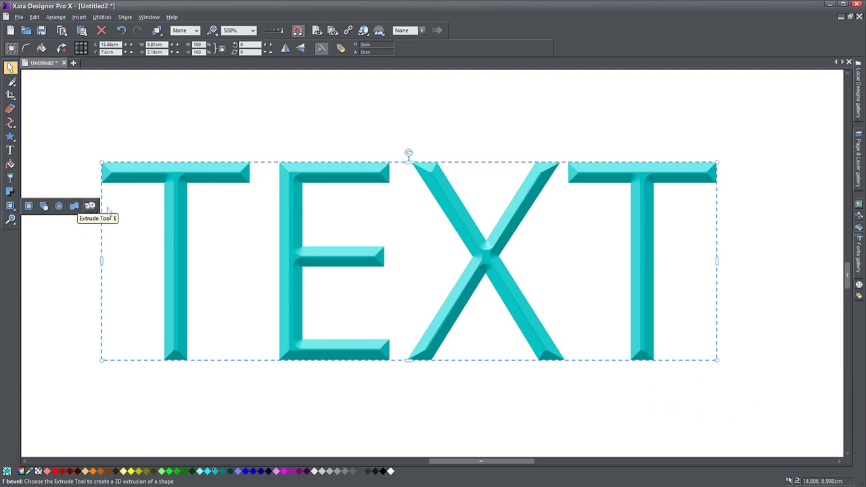
mouse_move(49, 169)
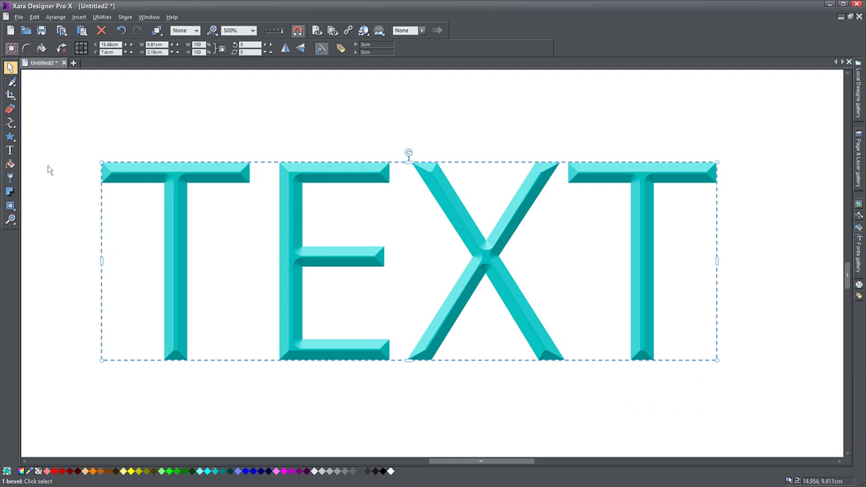